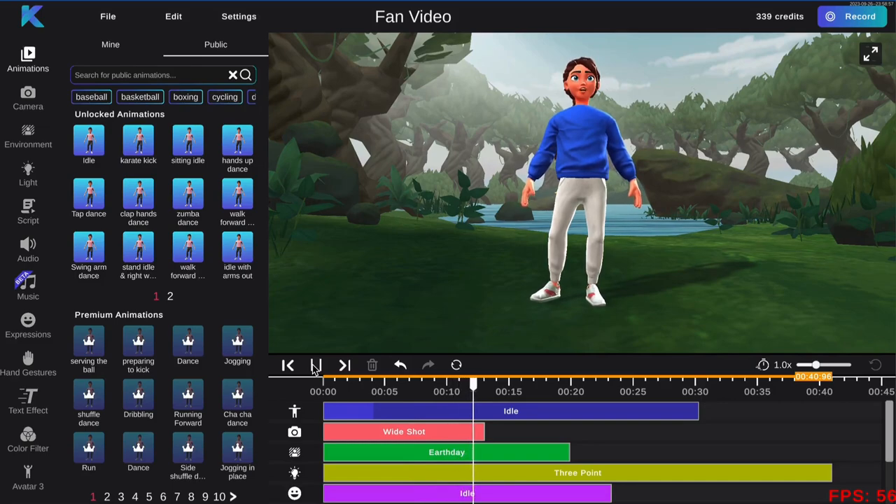
Step: Add a Mid Shot camera clip at about 13 seconds and preview it
click(315, 364)
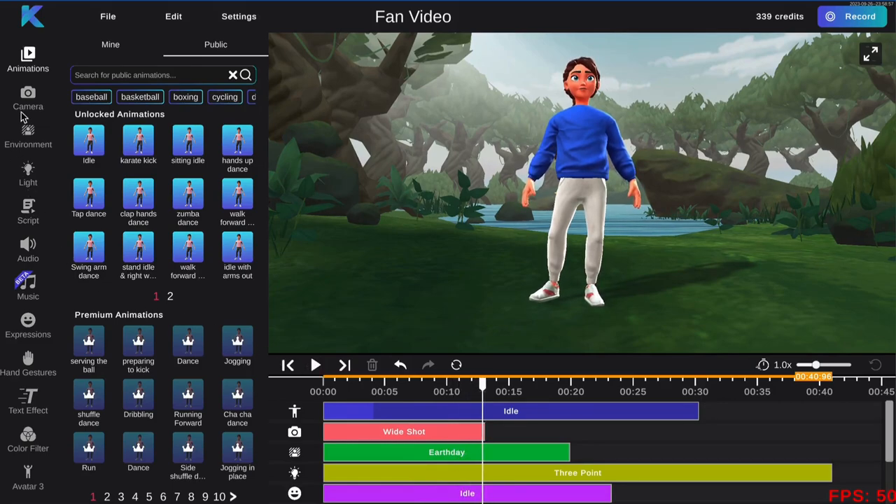
click(28, 98)
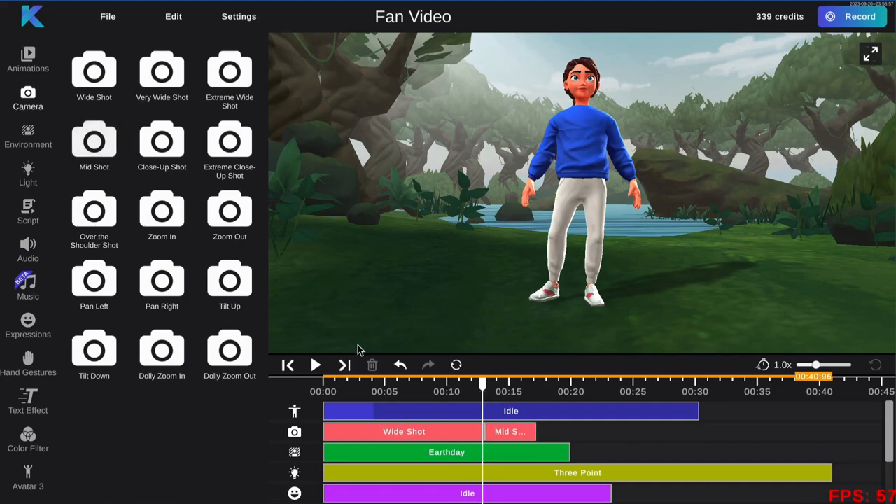
click(510, 432)
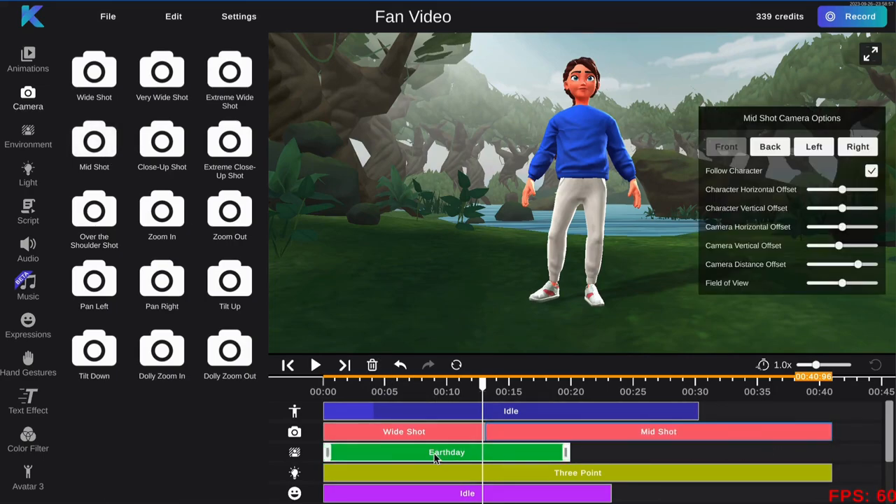
click(315, 365)
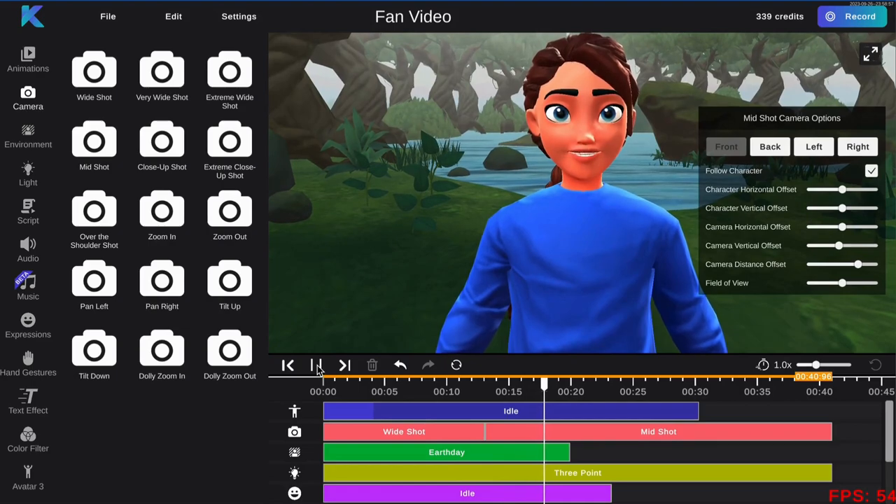
click(315, 364)
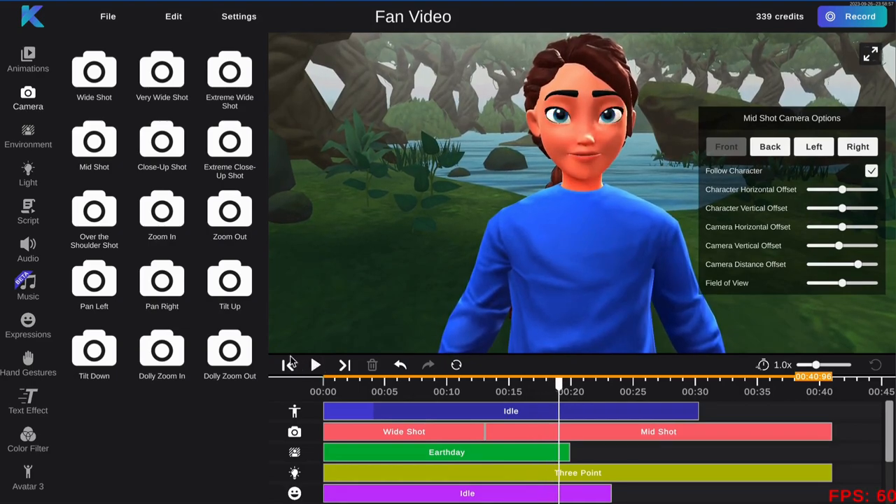
click(28, 137)
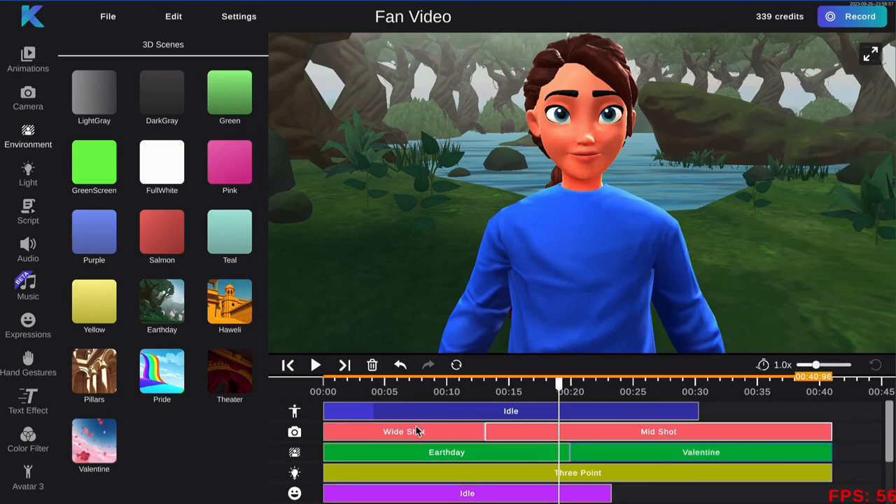
Step: Preview the Valentine hearts scene playing after the Earthday environment
click(315, 364)
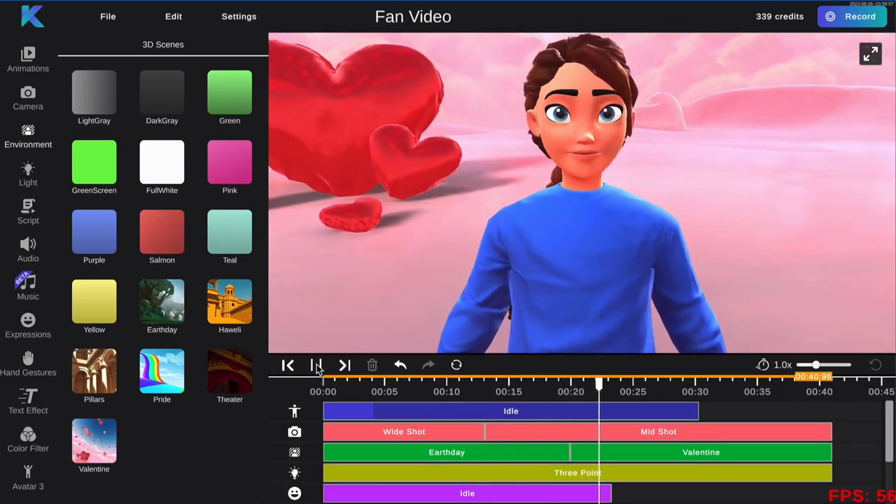
click(315, 364)
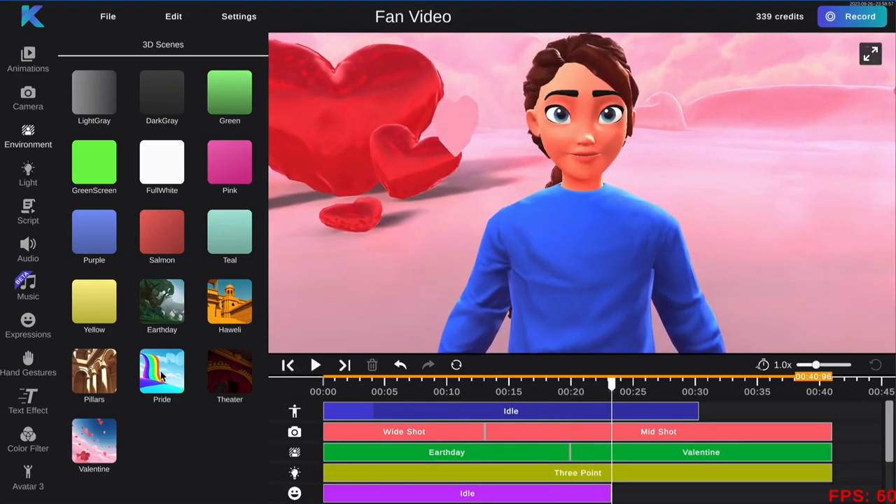
click(28, 325)
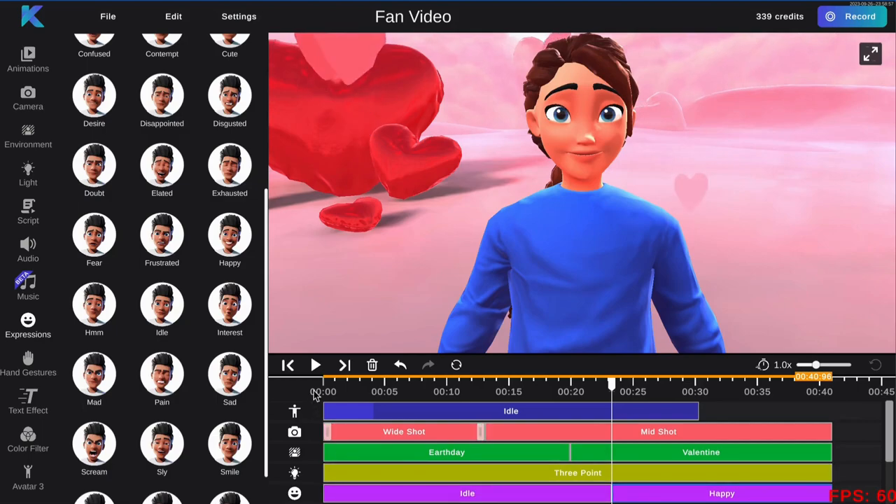
Step: Play the preview to check the Happy face, pausing around 30 seconds
click(315, 364)
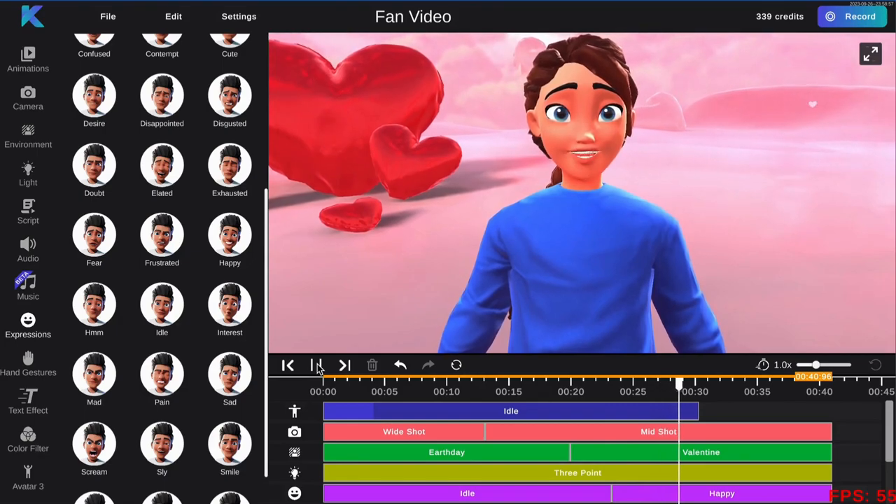
click(316, 365)
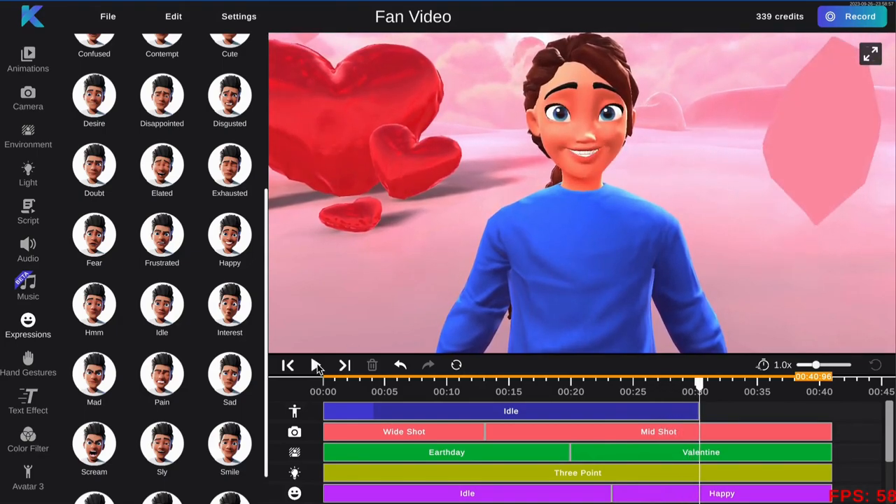
Step: Add the saved 'raises hand' animation at 30s and Heart gestures on both hands
click(28, 60)
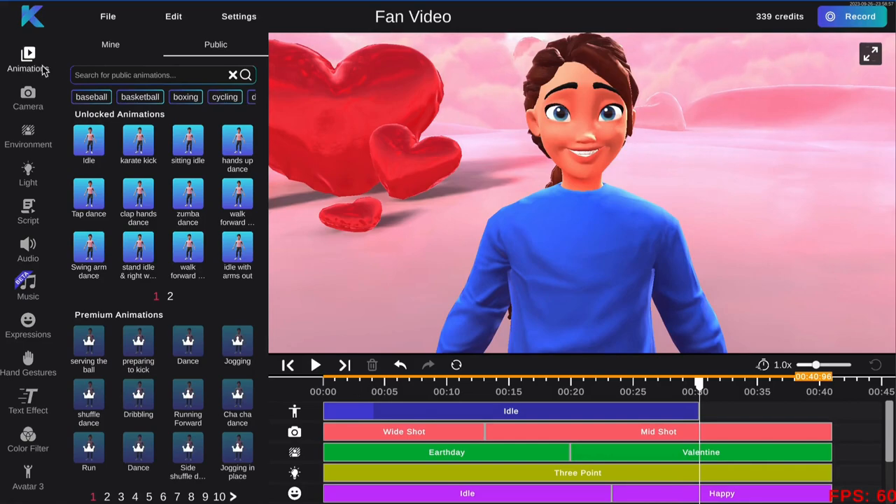
click(110, 44)
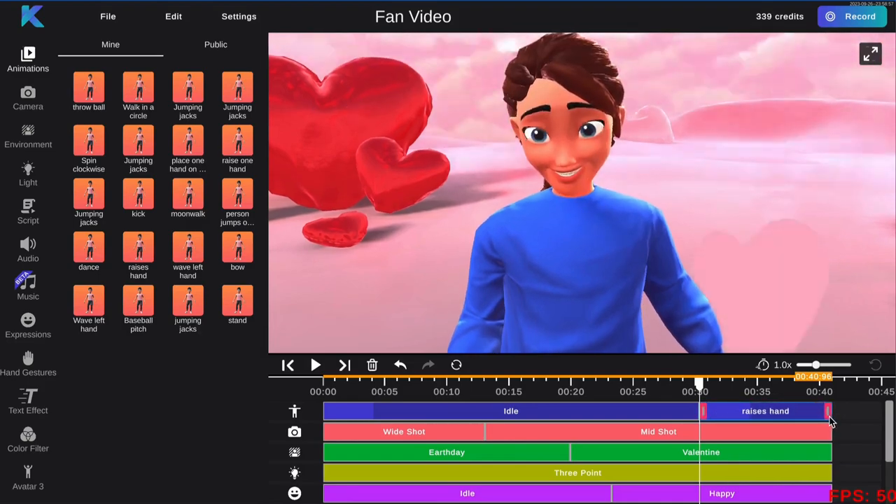
click(28, 360)
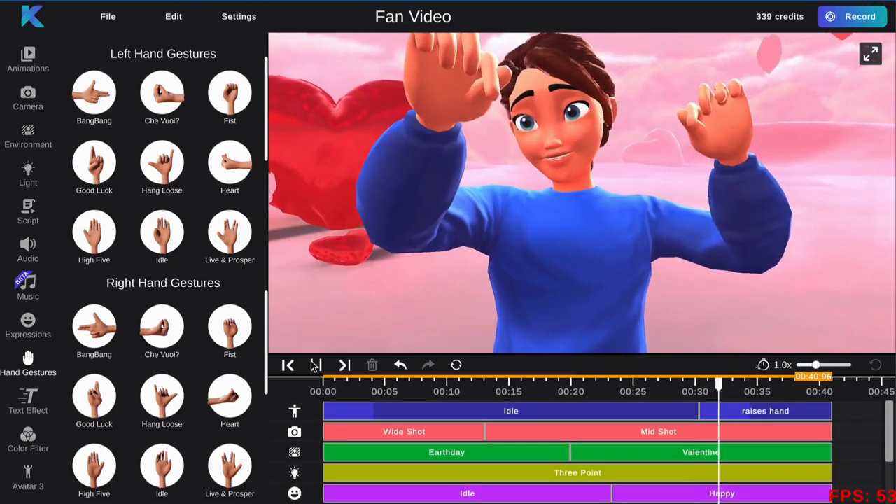
click(28, 402)
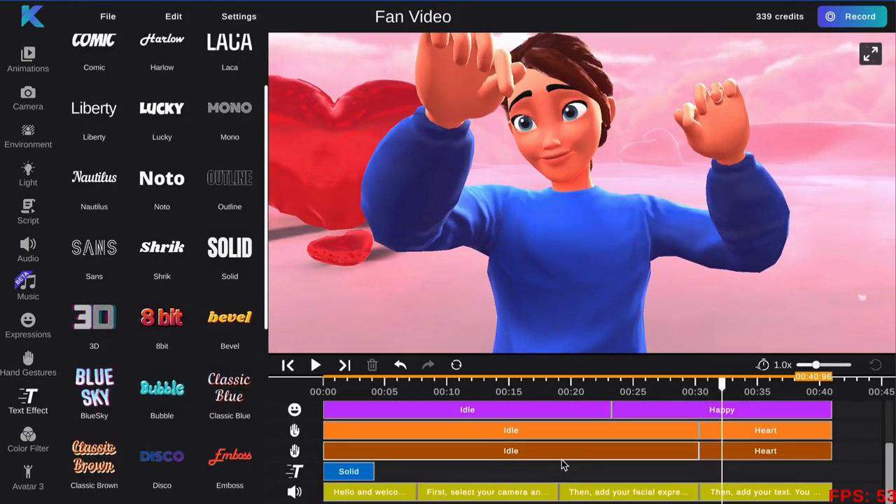
Step: Type 'WE LOVE YOU!' into the Solid caption and preview it
click(230, 247)
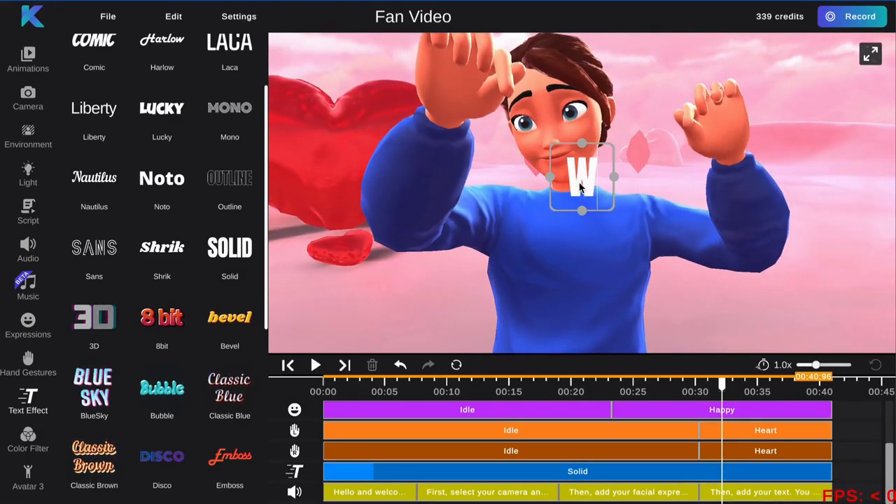
text(E LOVE YOU!)
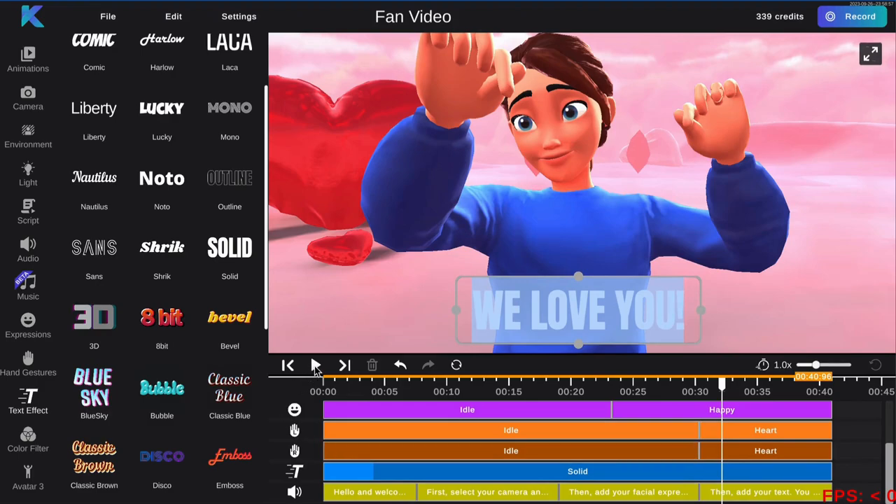
click(314, 365)
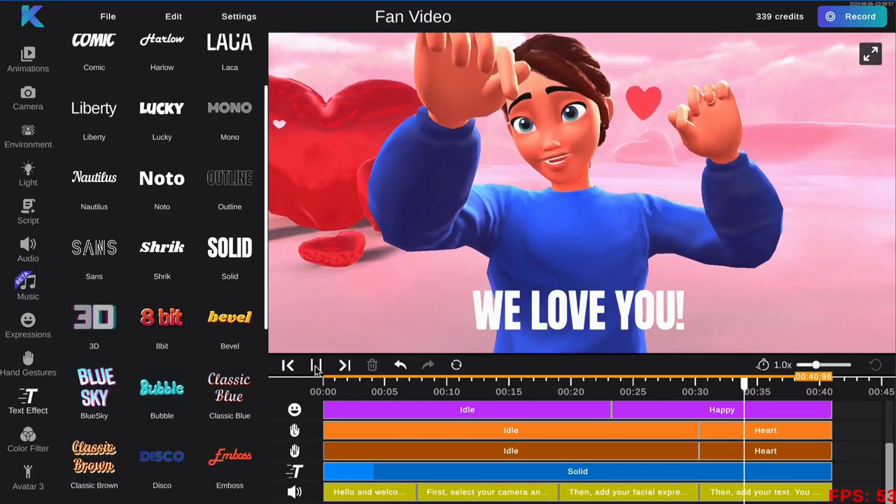
click(315, 365)
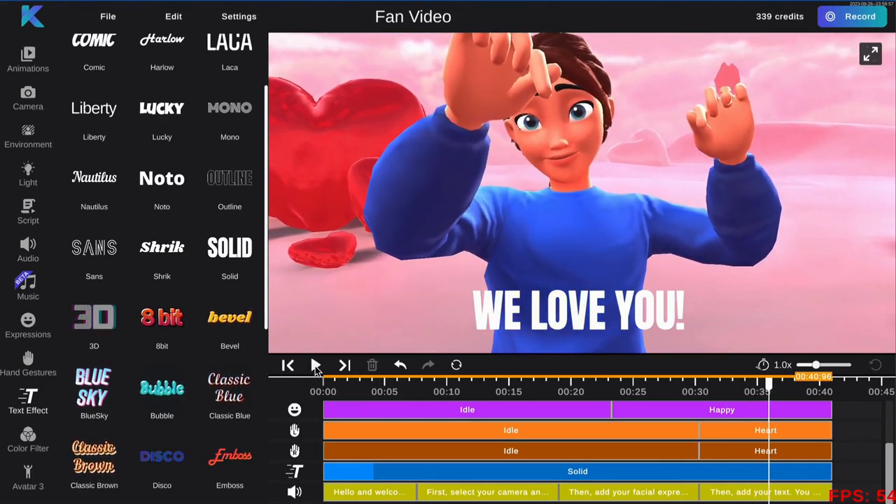
click(28, 210)
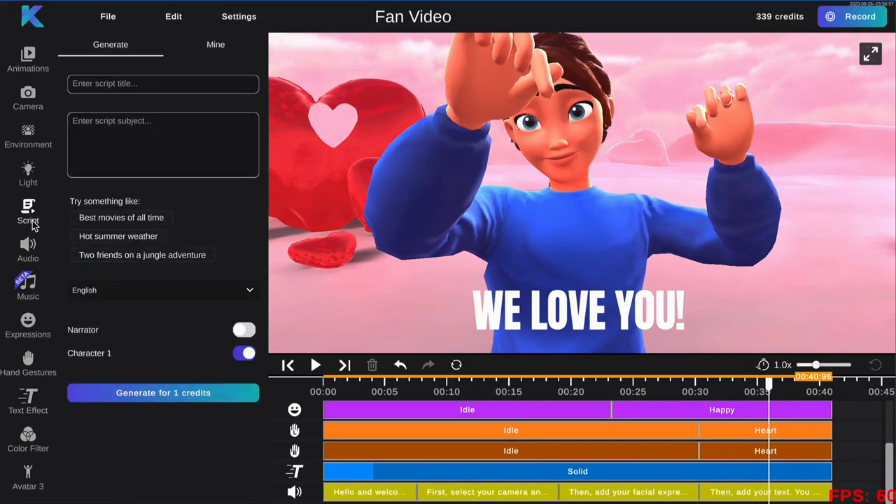
click(28, 249)
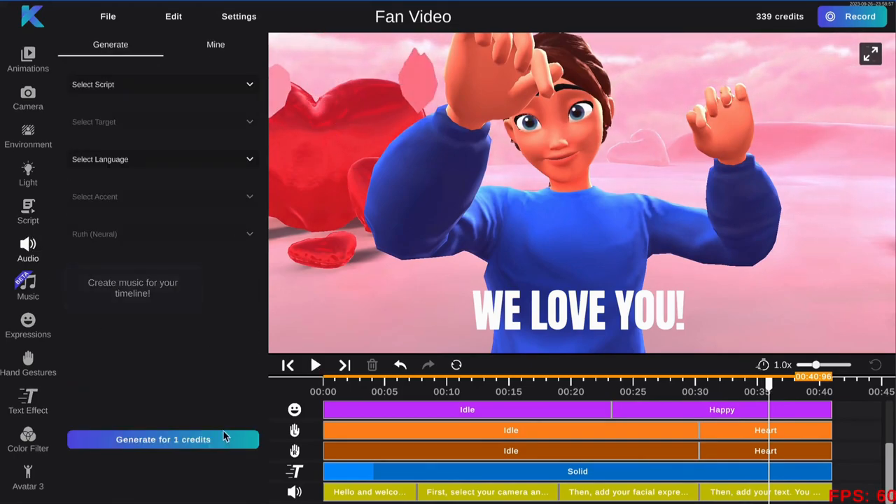